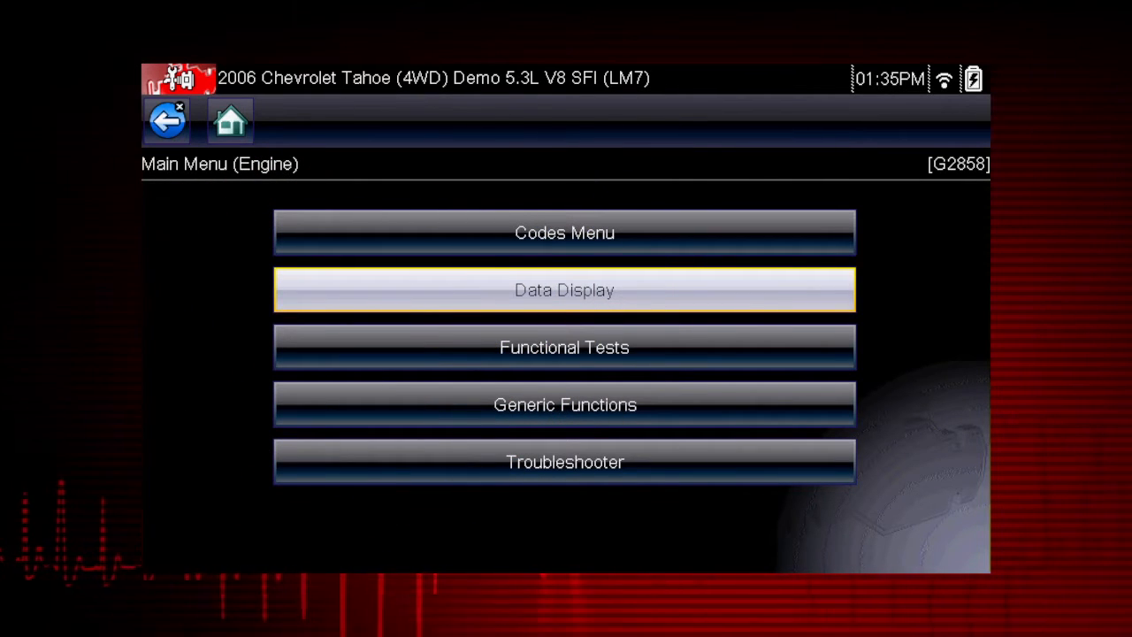
# Open Data Display from the 2006 Chevrolet Tahoe engine menu
pyautogui.click(564, 290)
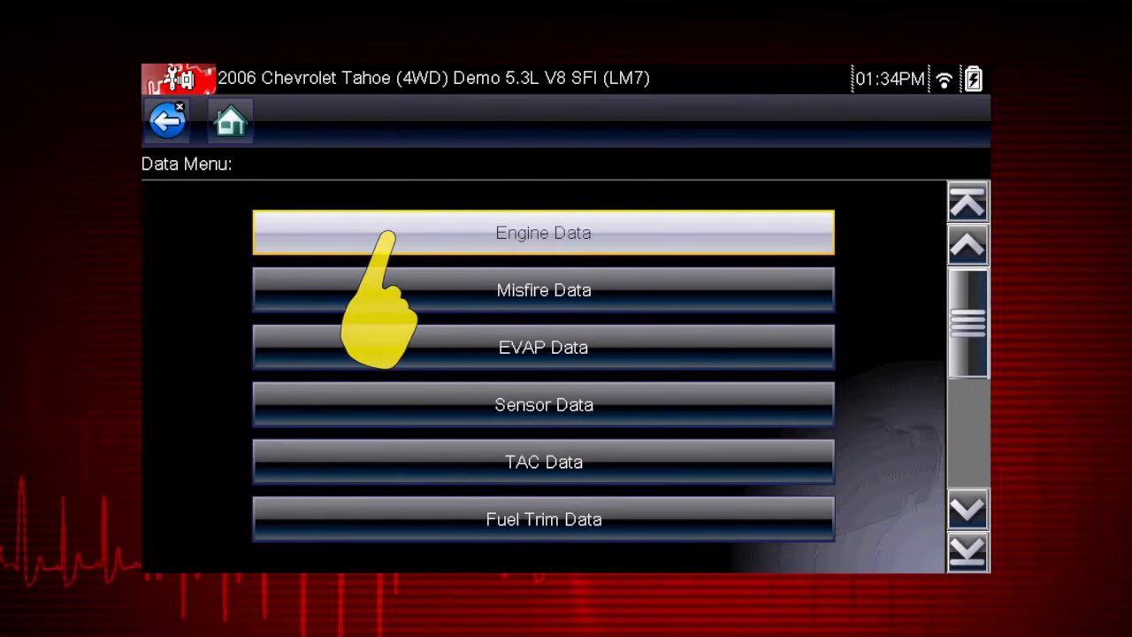
# Open Engine Data to show live engine speed, coolant temperature and MAF readings
pyautogui.click(543, 232)
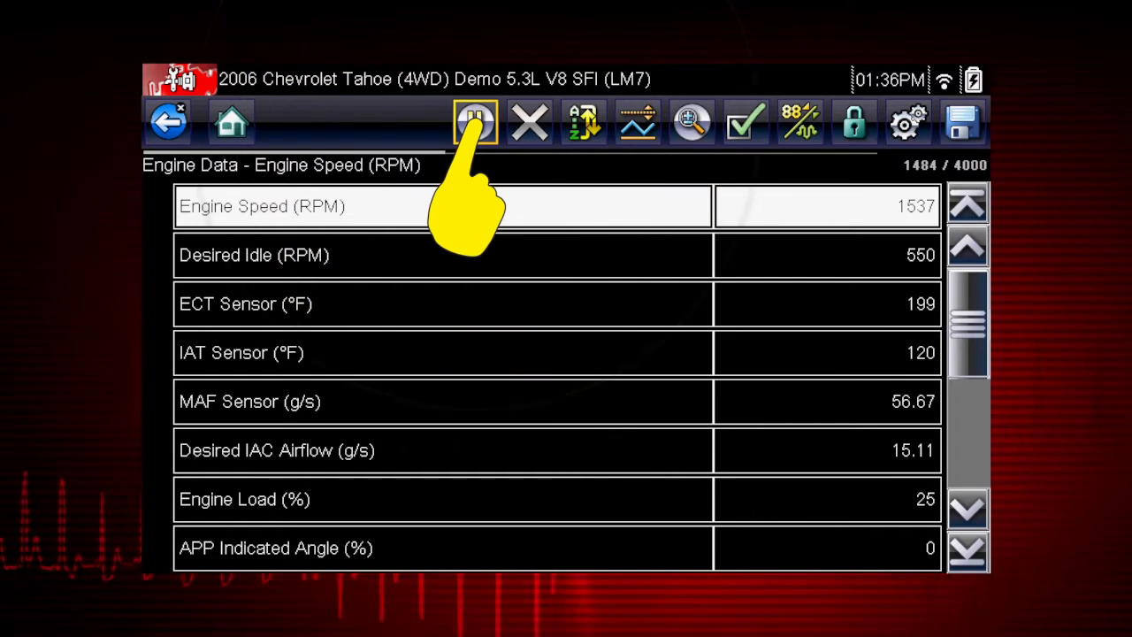
# Pause Engine Data, step back through recorded frames, and bring up the clear-data prompt
pyautogui.click(476, 122)
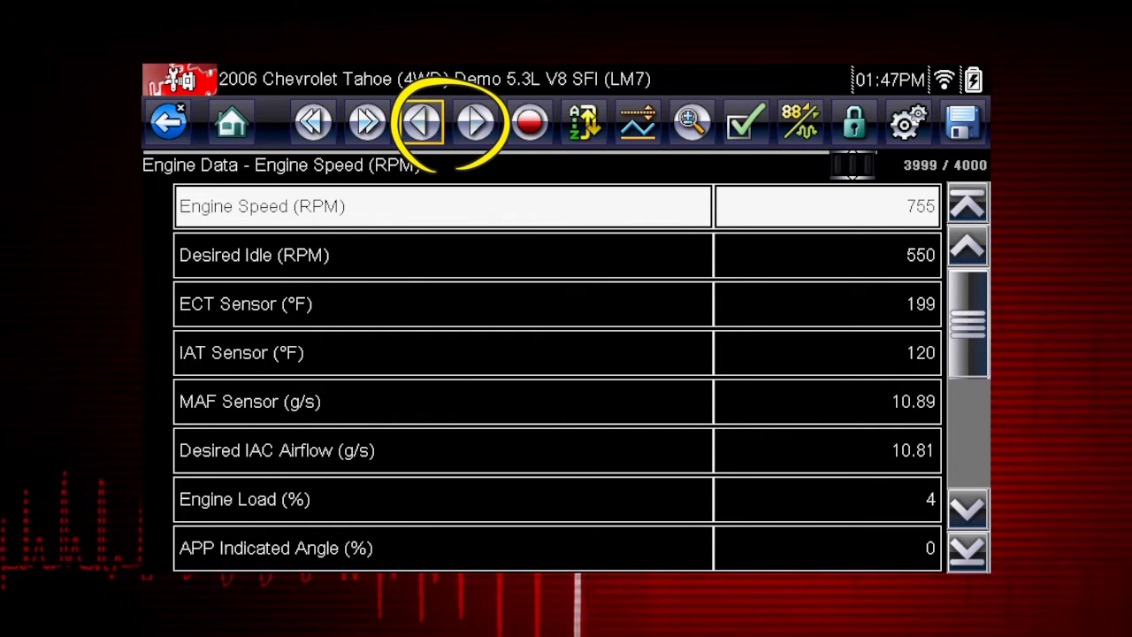
pyautogui.click(421, 122)
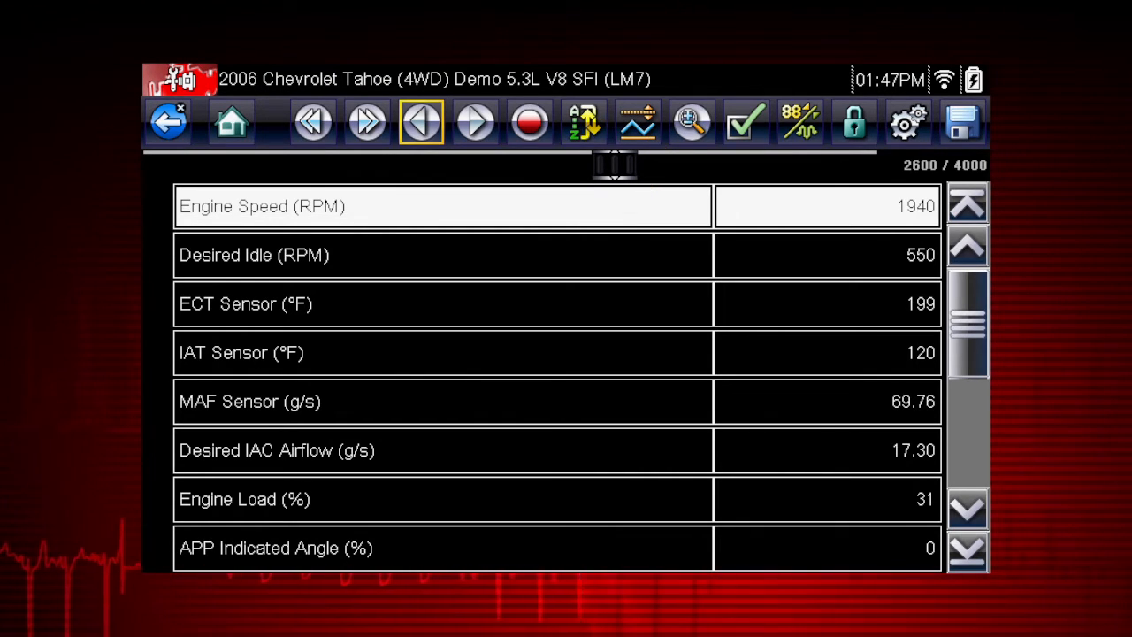
pyautogui.click(529, 122)
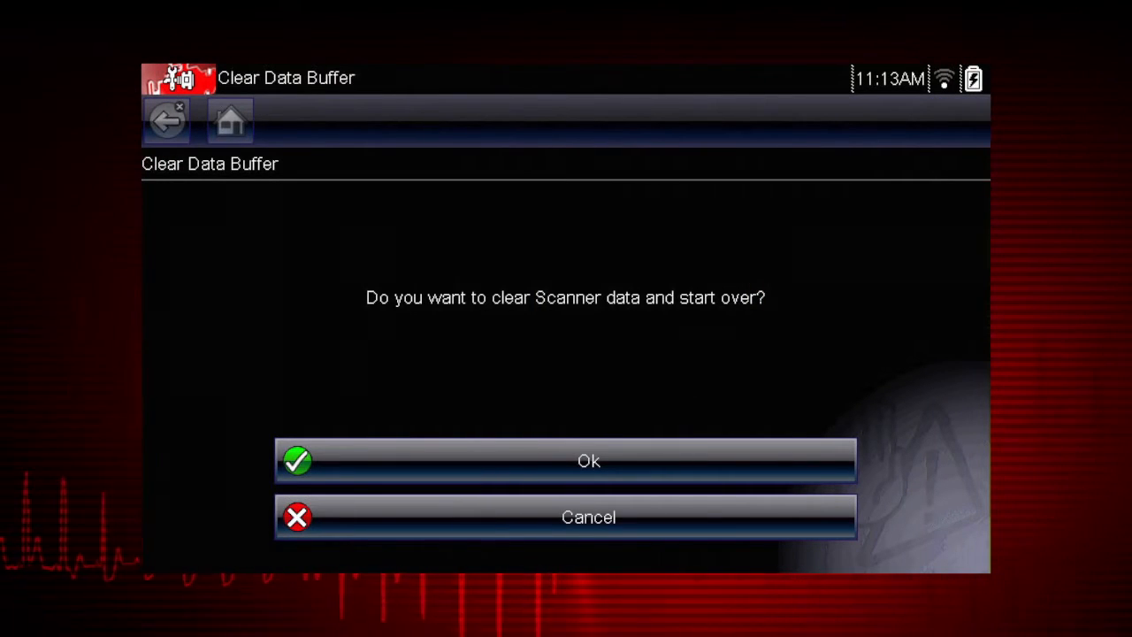
# Confirm clearing the data buffer and resume recording live Engine Data
pyautogui.click(566, 460)
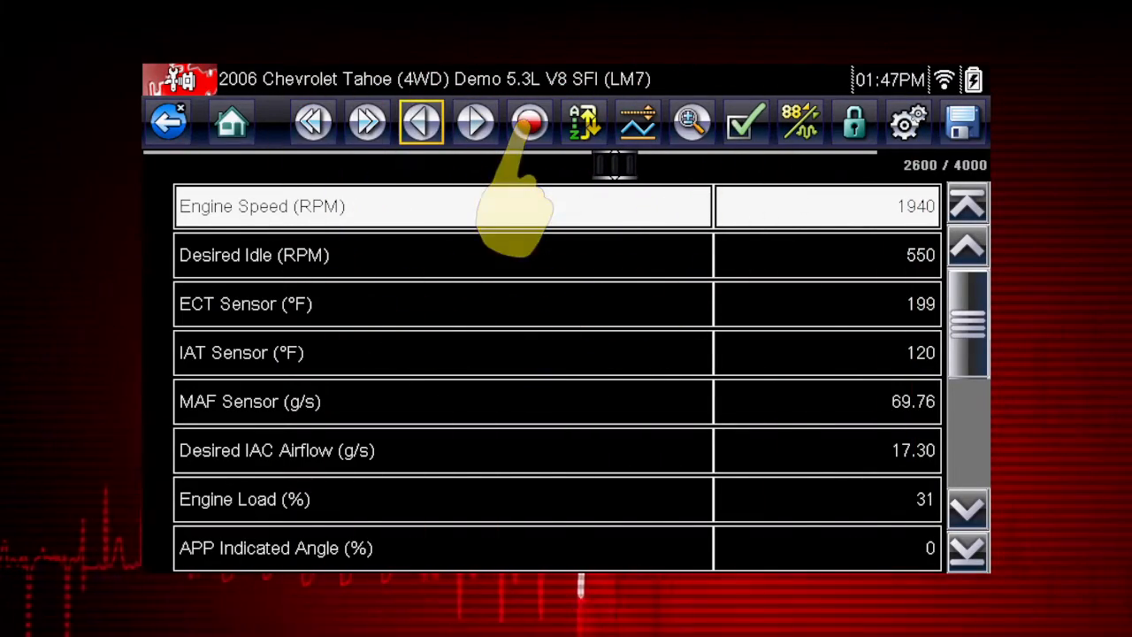
pyautogui.click(530, 122)
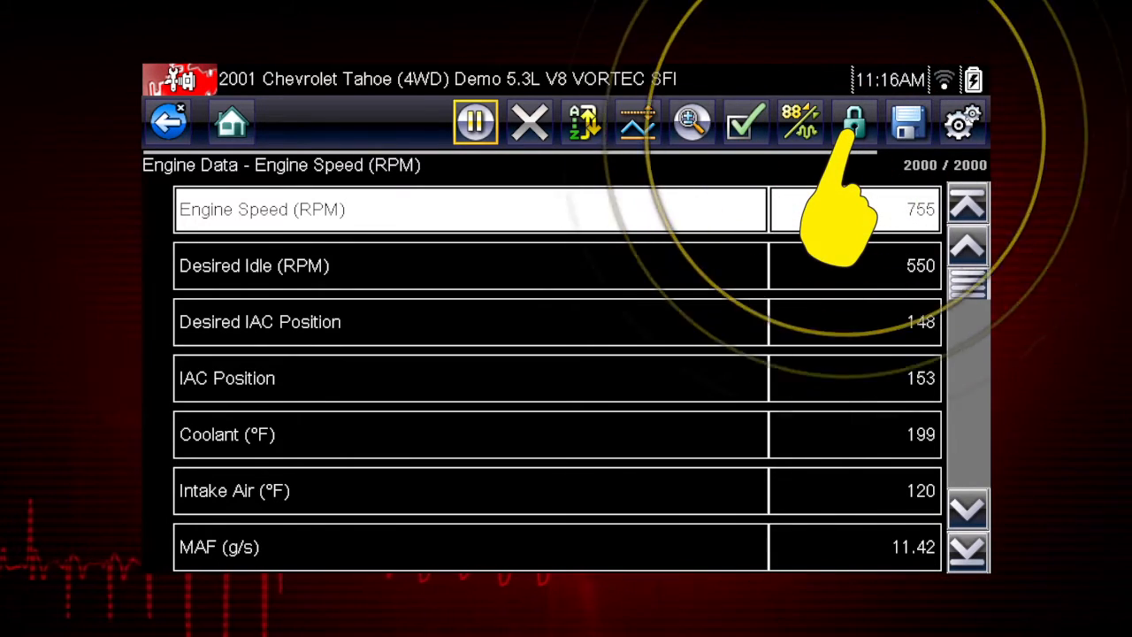
# Lock Engine Speed and Desired IAC Airflow at the top of the data list
pyautogui.click(852, 122)
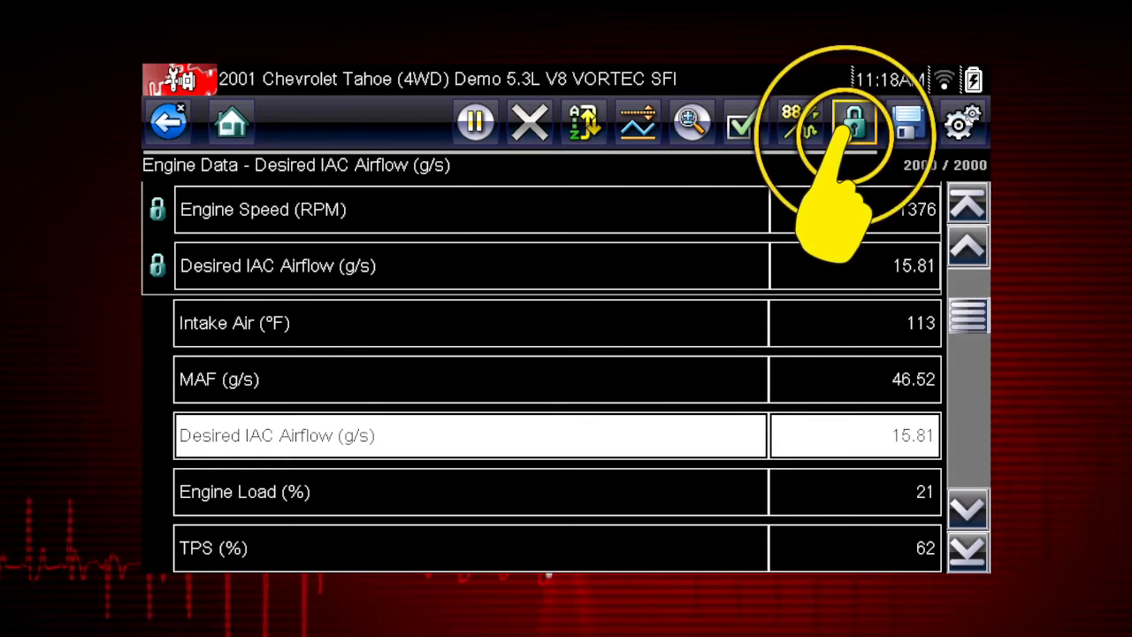
pyautogui.click(854, 122)
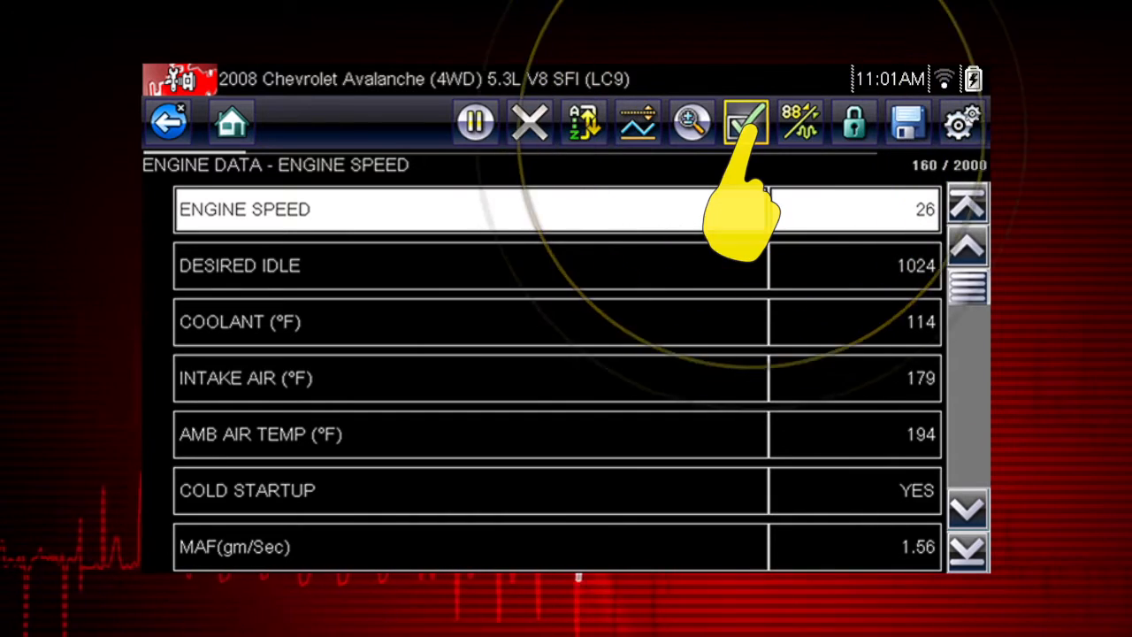
# Deselect all parameters, then check Engine Speed, Desired Idle, Coolant and Intake Air
pyautogui.click(746, 122)
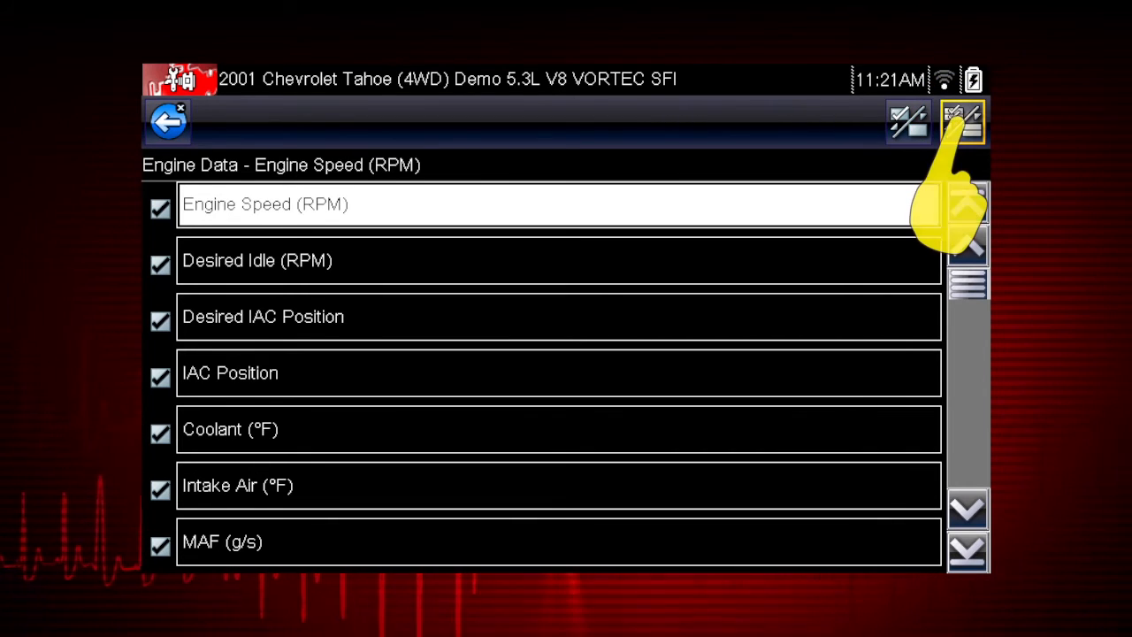
pyautogui.click(964, 122)
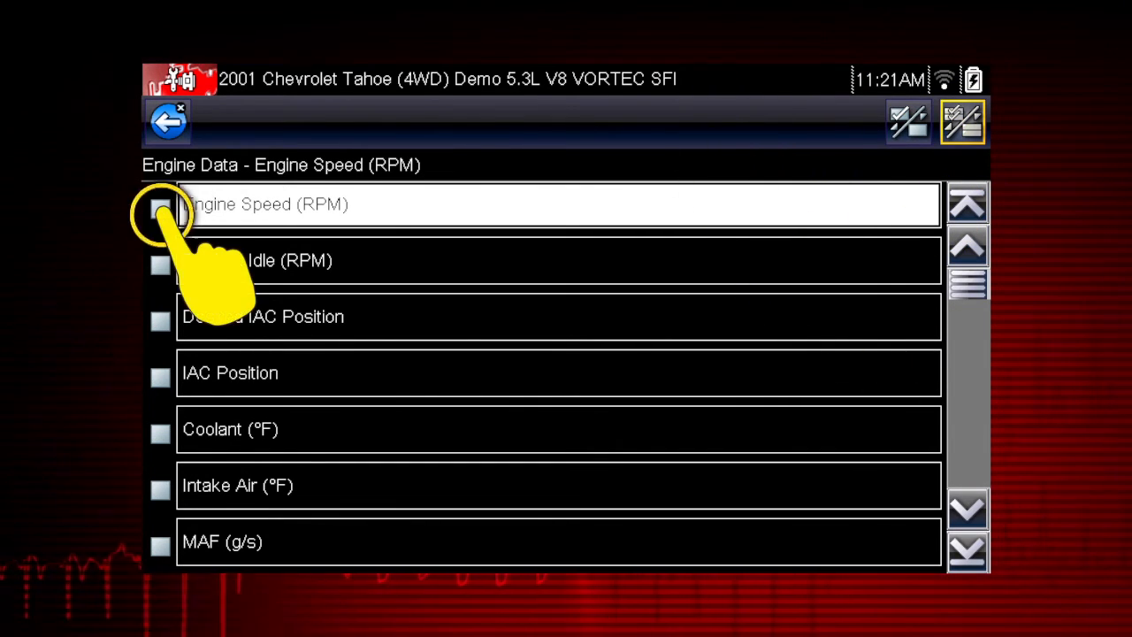
pyautogui.click(160, 207)
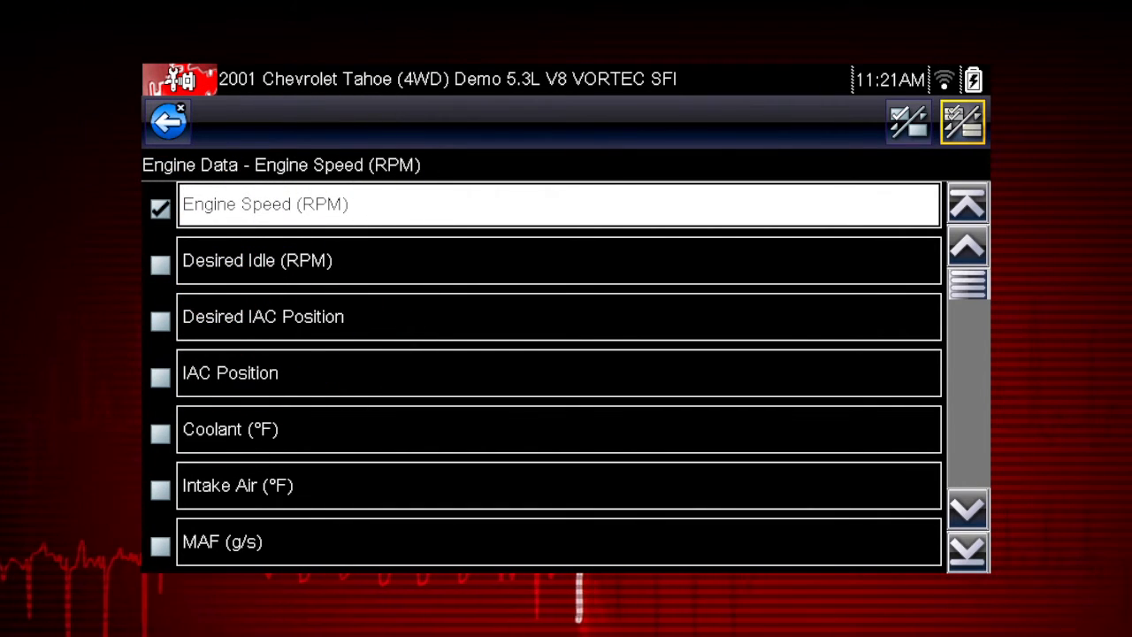
pyautogui.click(160, 208)
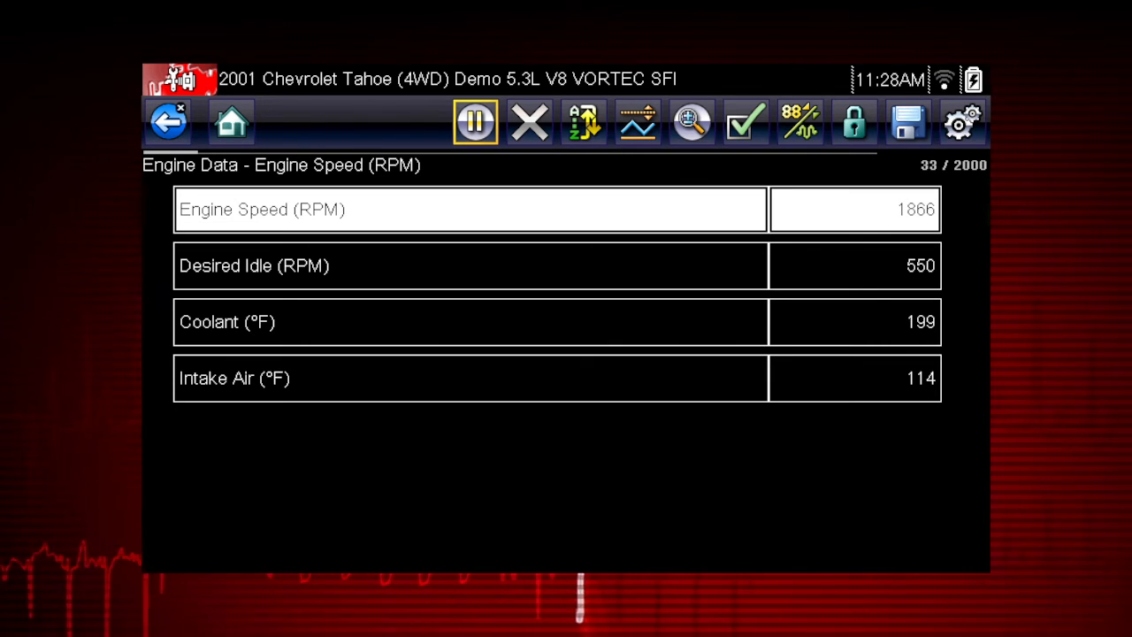
# Apply A-Z Sort so Coolant is listed first and Intake Air last
pyautogui.click(582, 122)
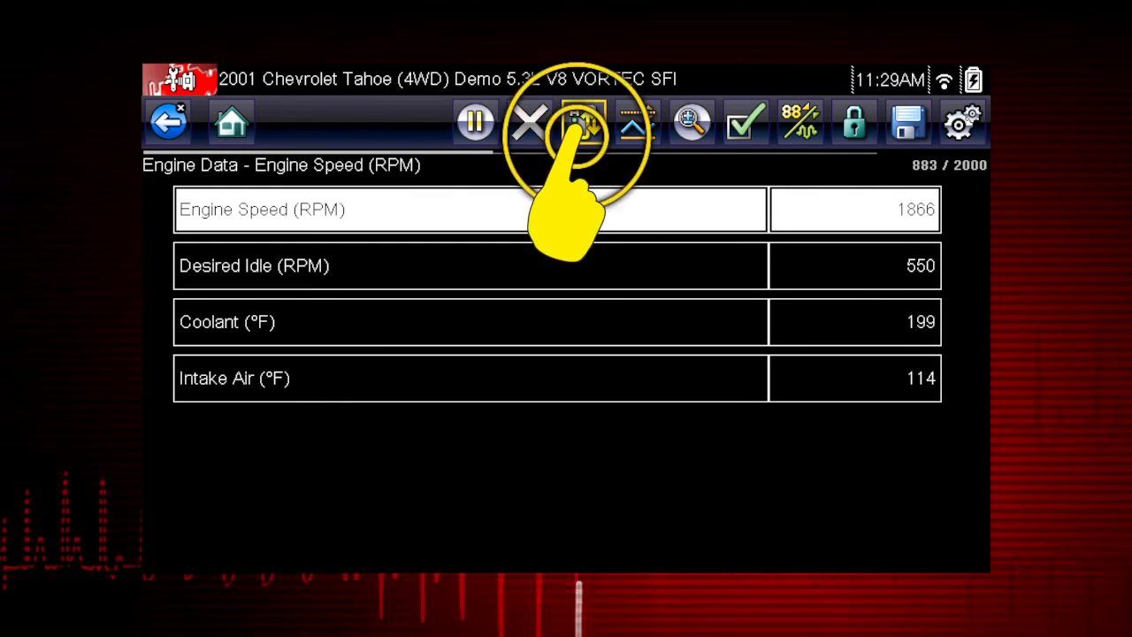
pyautogui.click(582, 122)
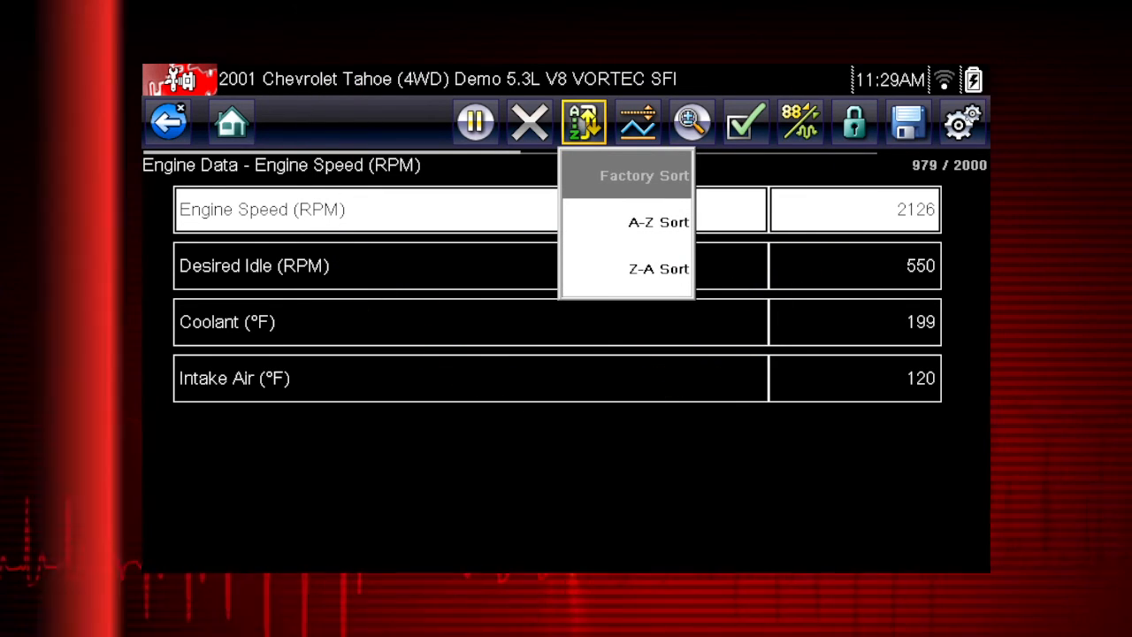
pyautogui.click(658, 222)
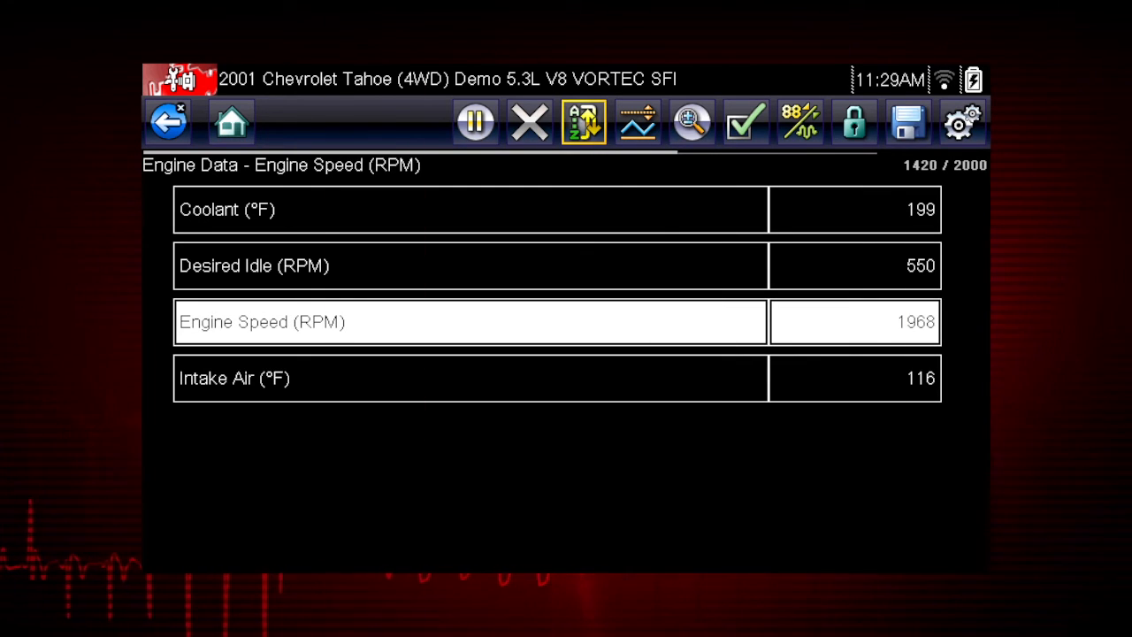